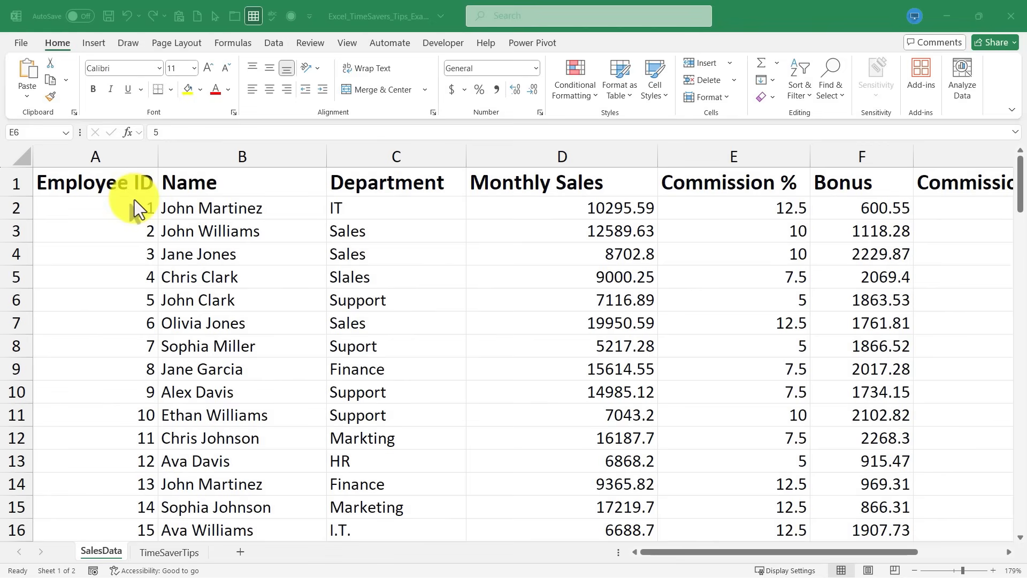
{"action": "mouse_move", "coordinate": [294, 430]}
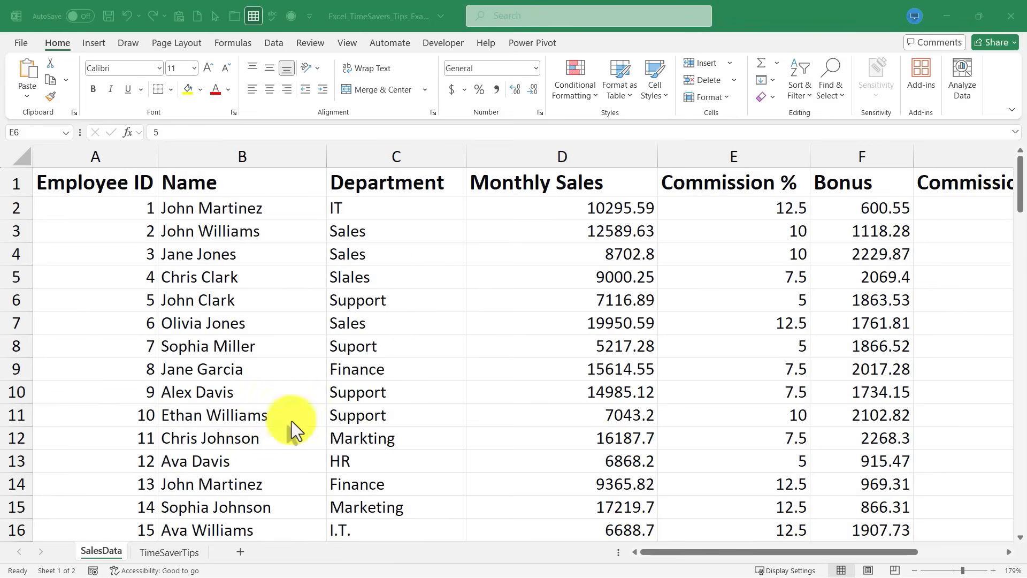
{"action": "mouse_move", "coordinate": [386, 282]}
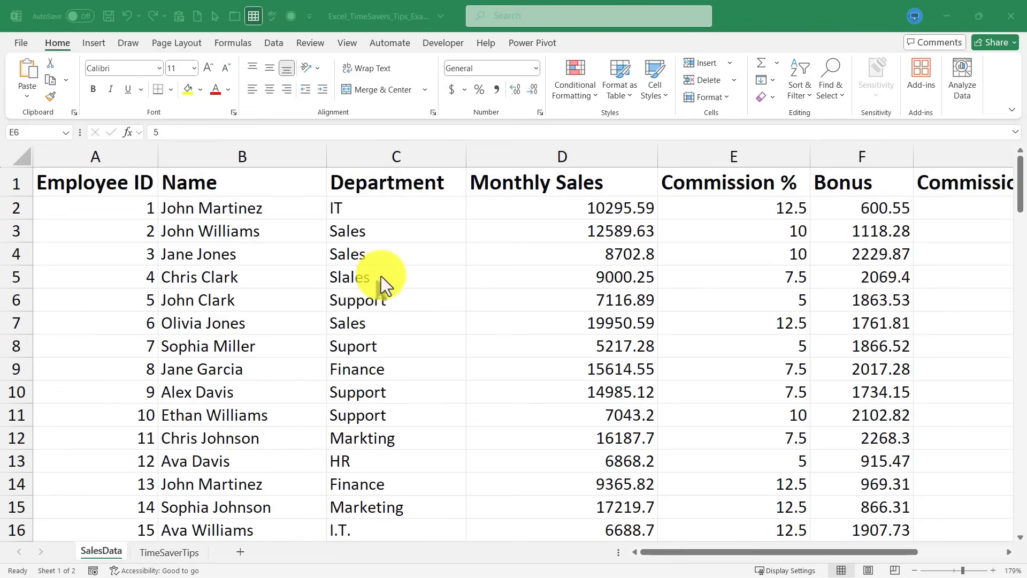
{"action": "mouse_move", "coordinate": [383, 232]}
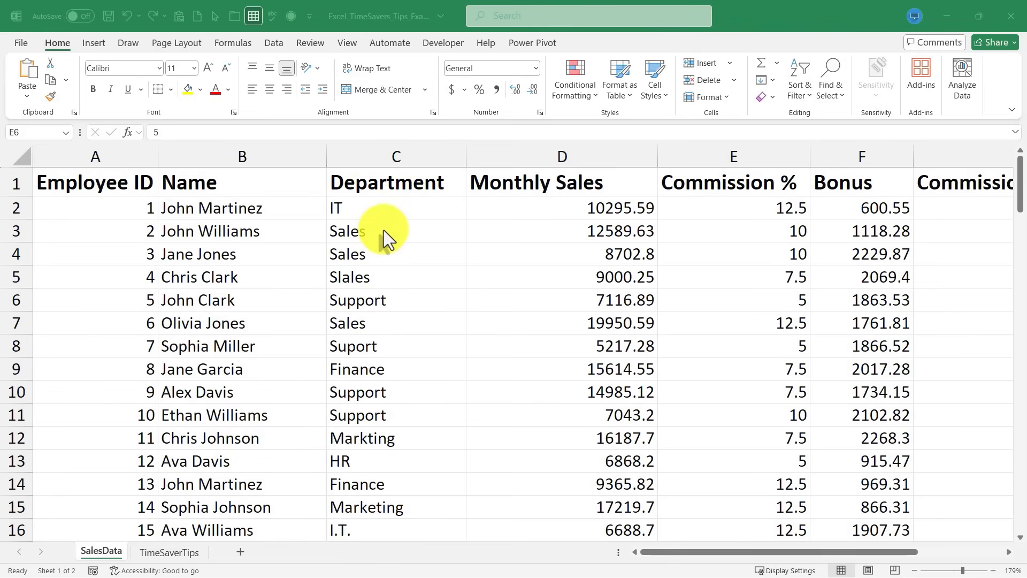
{"action": "mouse_move", "coordinate": [393, 277]}
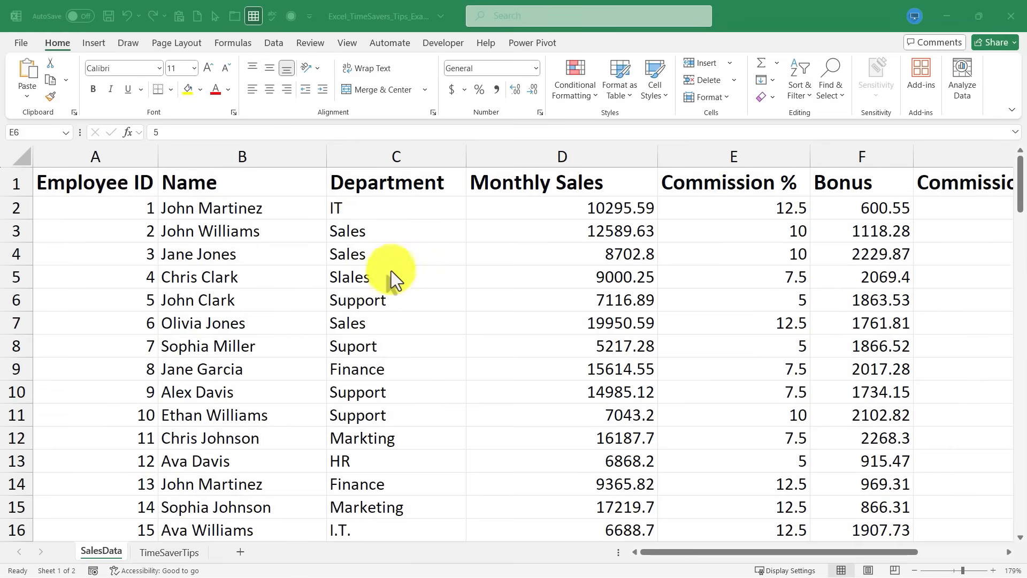
Inspect the inconsistent Department entries (I.T., Suport, Sales) and return to the first entry IT.
{"action": "left_click", "coordinate": [396, 276]}
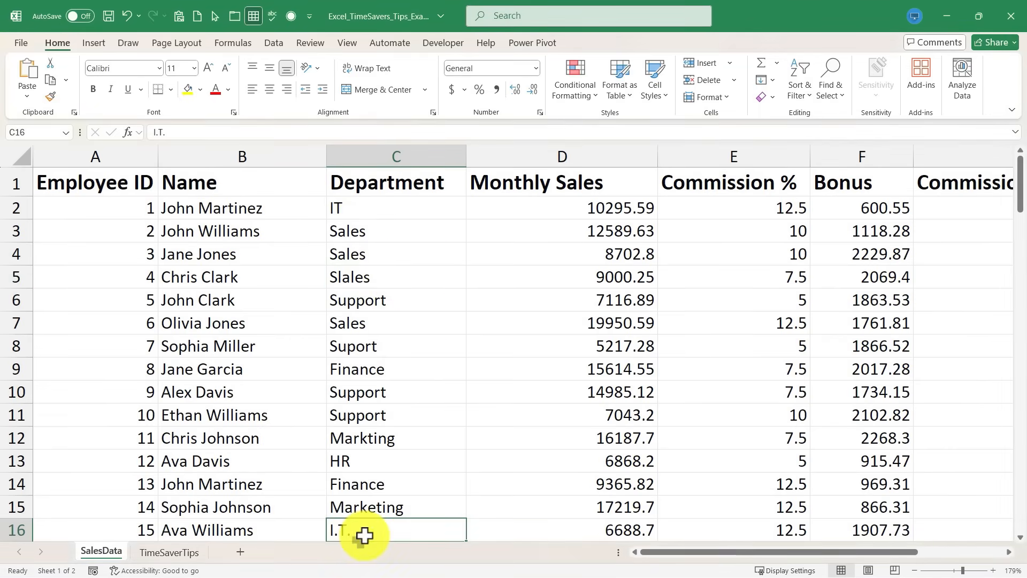
{"action": "mouse_move", "coordinate": [352, 212]}
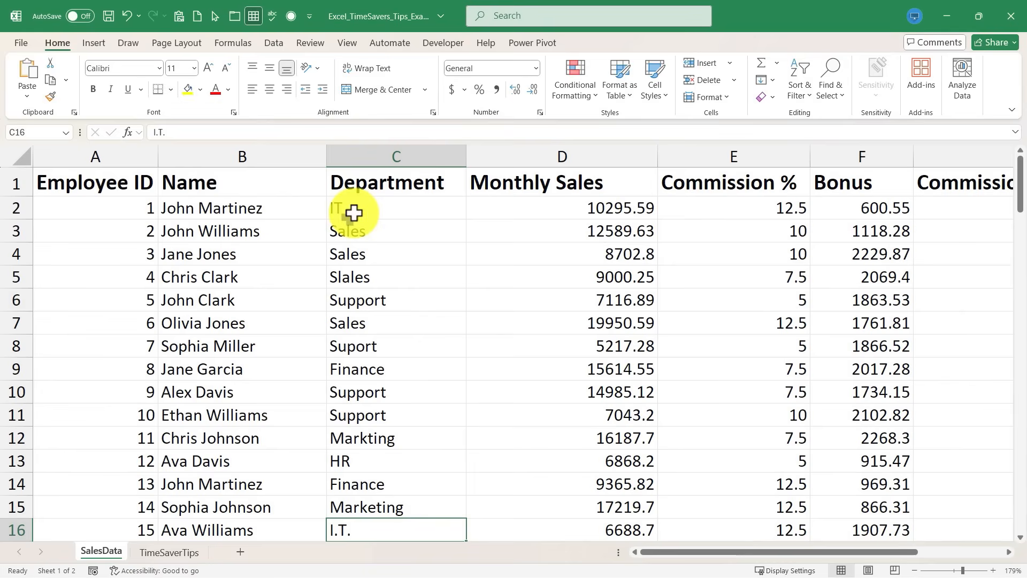
{"action": "left_click", "coordinate": [396, 207]}
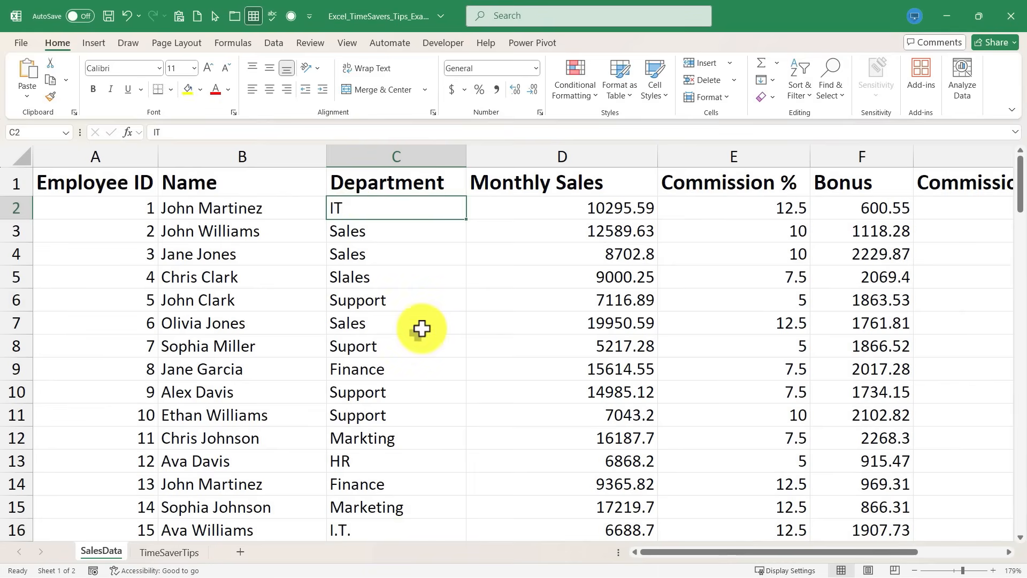
{"action": "mouse_move", "coordinate": [515, 325]}
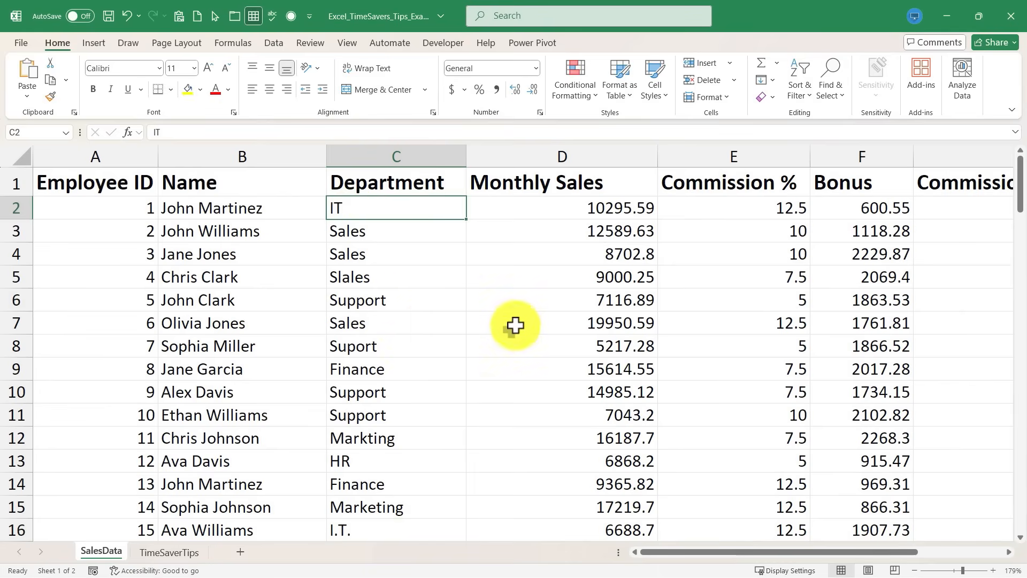
{"action": "left_click", "coordinate": [396, 345]}
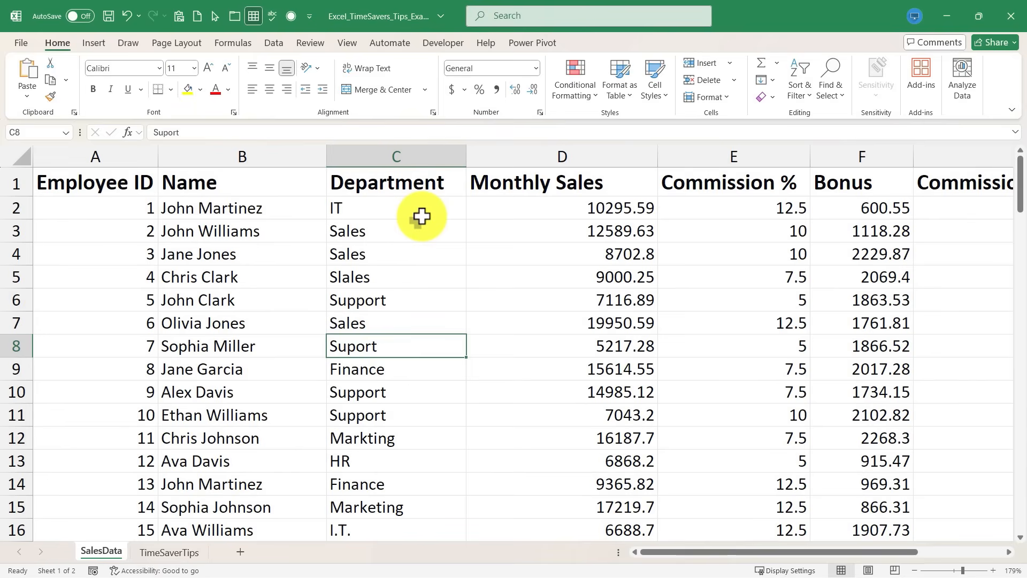
{"action": "left_click", "coordinate": [396, 207]}
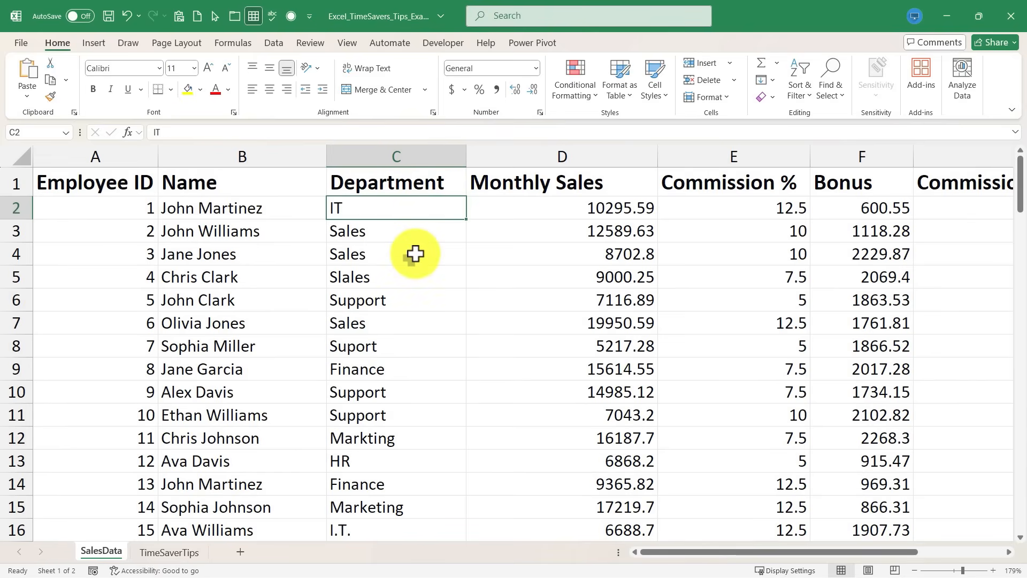
{"action": "left_click", "coordinate": [396, 254]}
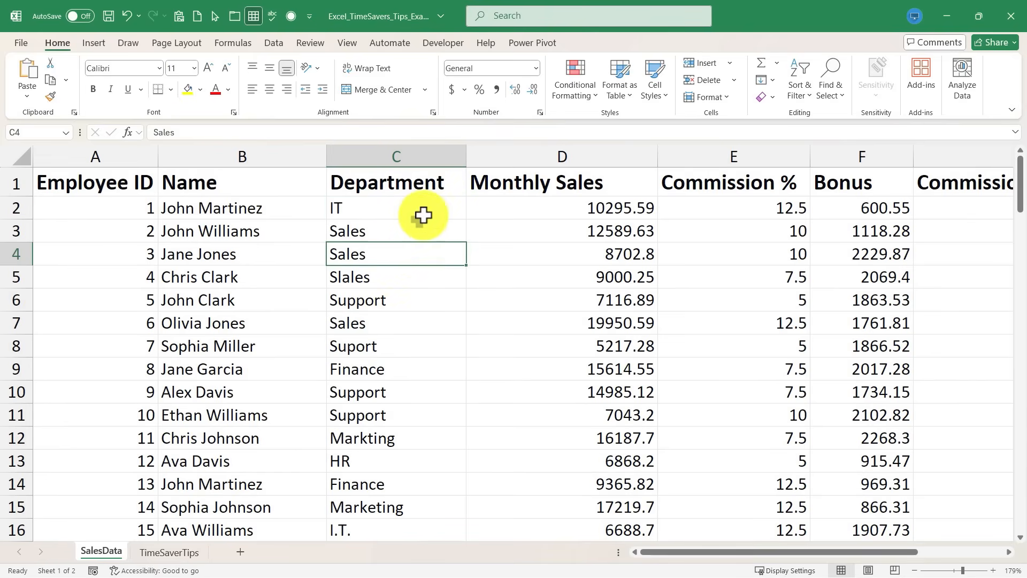
{"action": "left_click", "coordinate": [396, 208]}
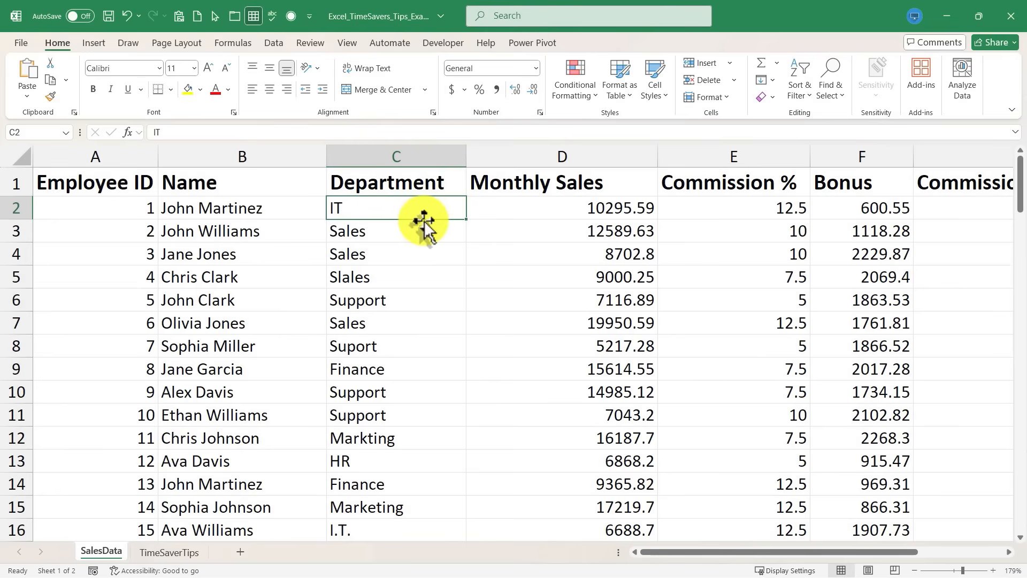
{"action": "mouse_move", "coordinate": [269, 124]}
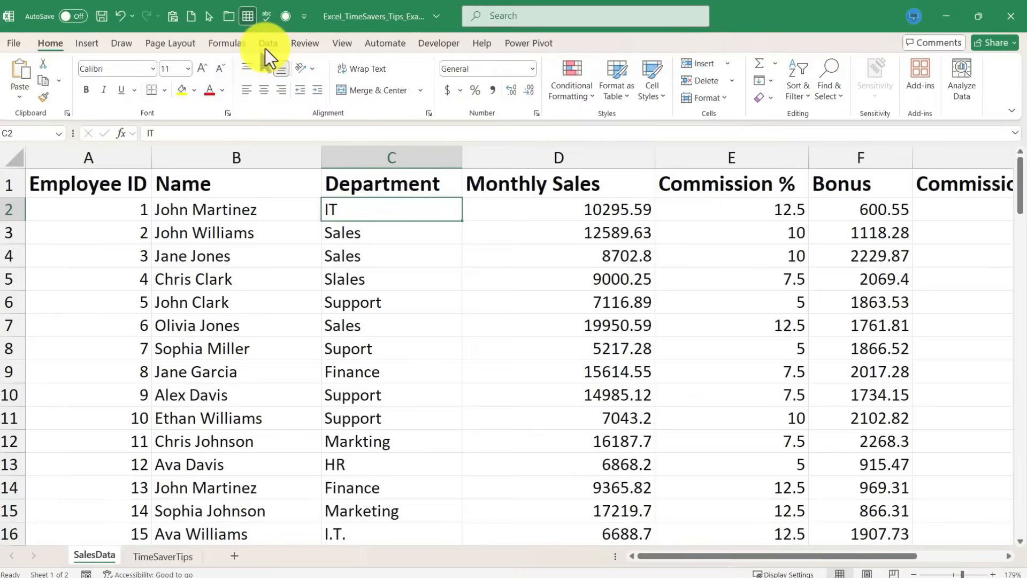
Create a Data Validation list rule with source HR,IT,Finance,Marketing,Sales,Support.
{"action": "left_click", "coordinate": [268, 43]}
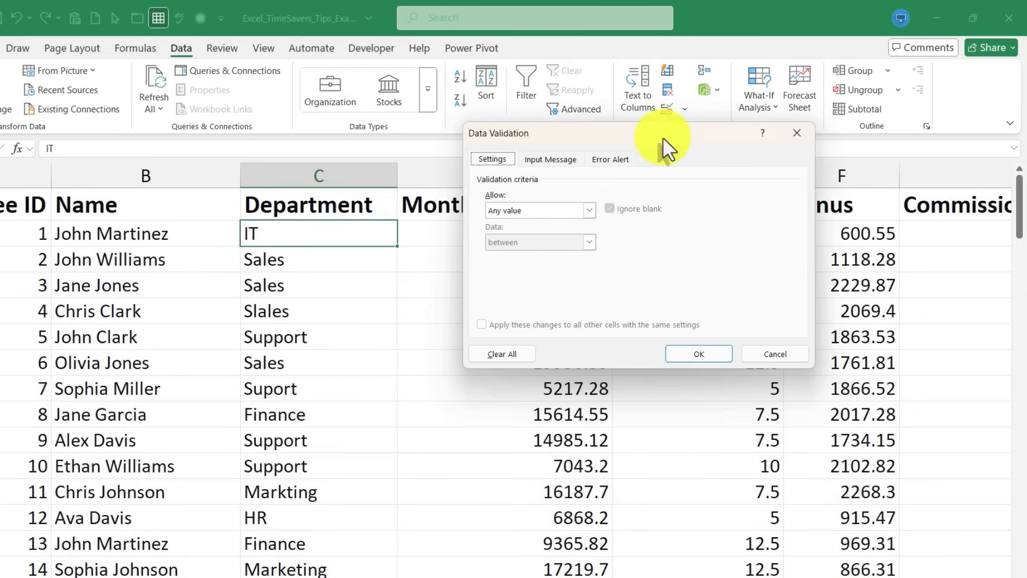
{"action": "left_click", "coordinate": [588, 209]}
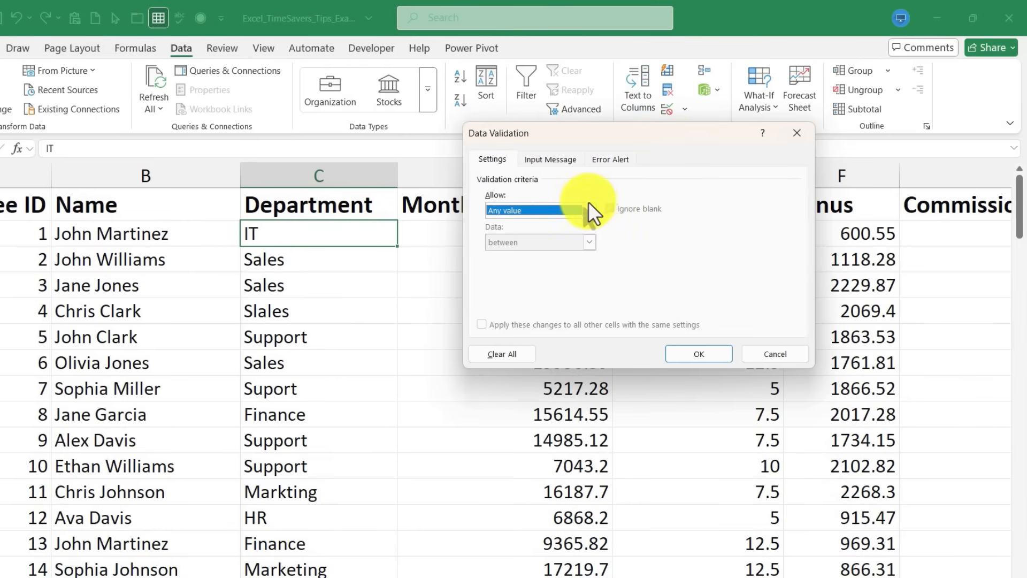
{"action": "left_click", "coordinate": [588, 210]}
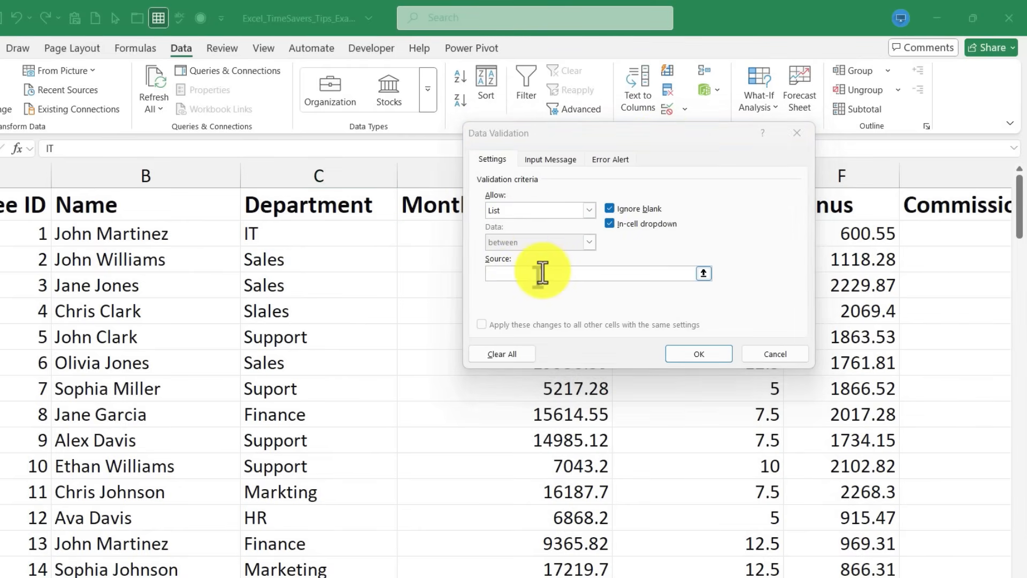
{"action": "left_click", "coordinate": [590, 273]}
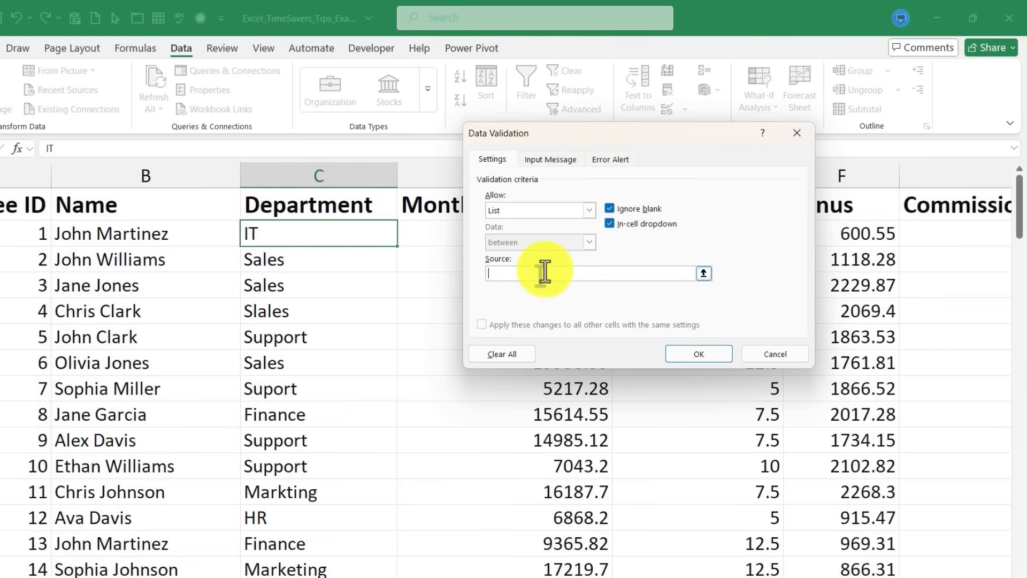
{"action": "type", "text": "HR"}
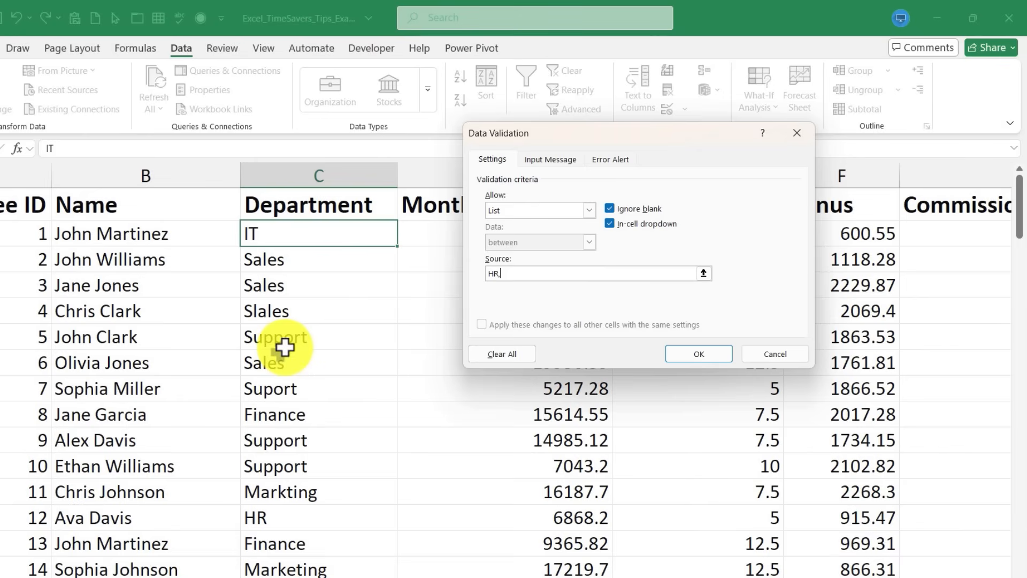
{"action": "type", "text": ",IT,Finance,Marketing,Sales,Support"}
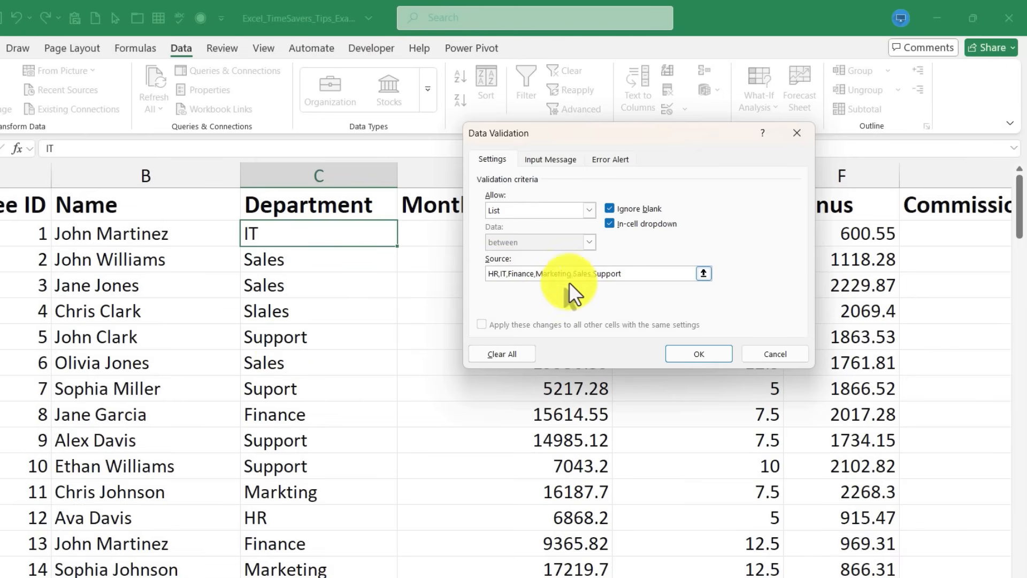
Confirm the rule, try HR and Marketing in the first Department cell, then select the next two cells.
{"action": "left_click", "coordinate": [698, 354]}
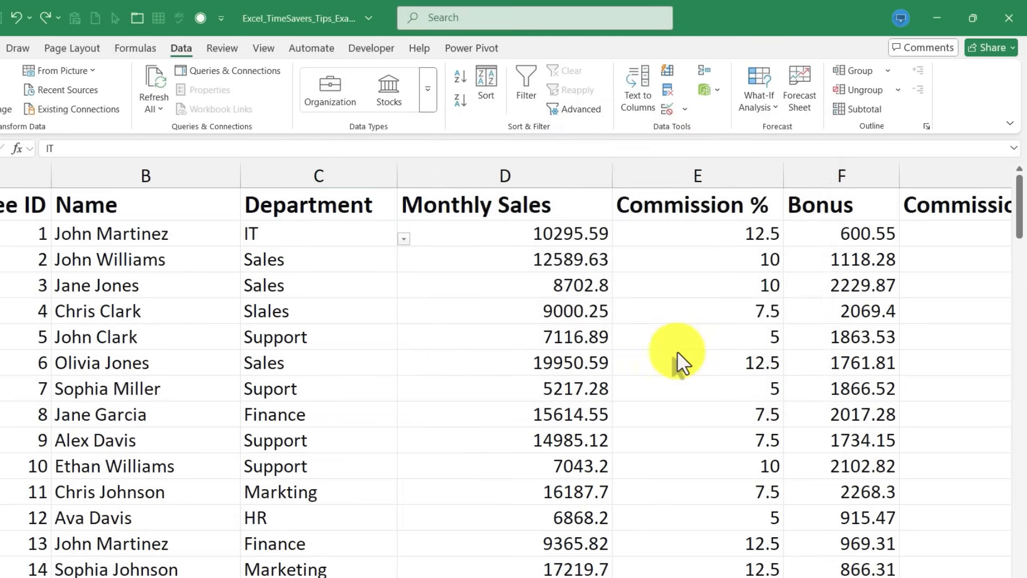
{"action": "mouse_move", "coordinate": [324, 243]}
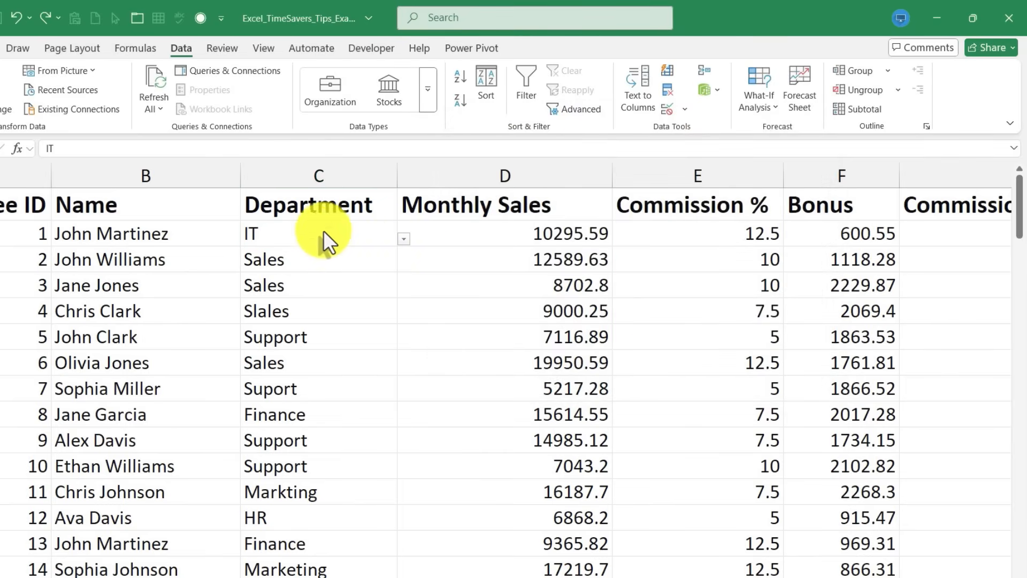
{"action": "mouse_move", "coordinate": [410, 252]}
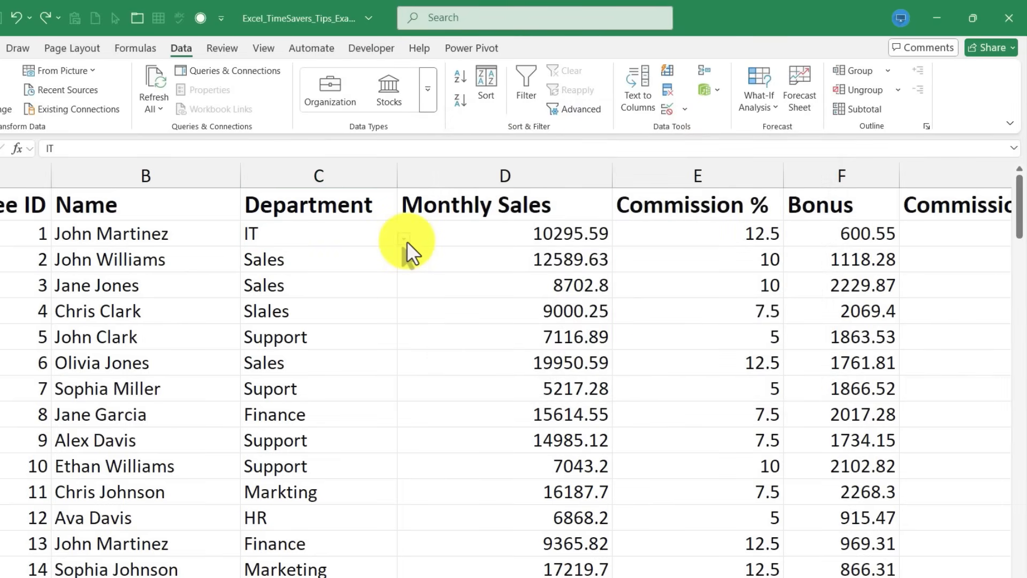
{"action": "left_click", "coordinate": [319, 232]}
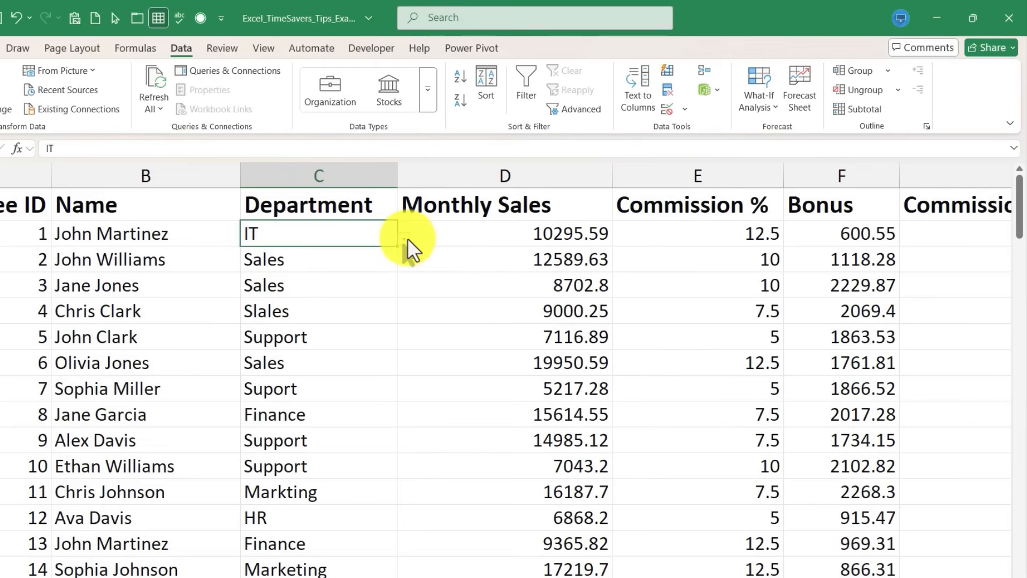
{"action": "type", "text": "HR"}
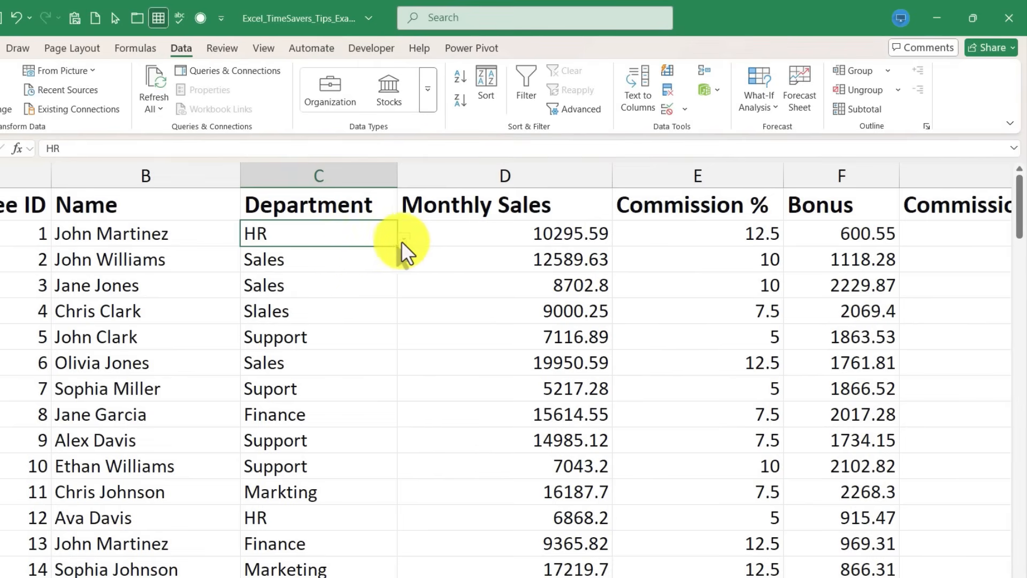
{"action": "type", "text": "Marketing"}
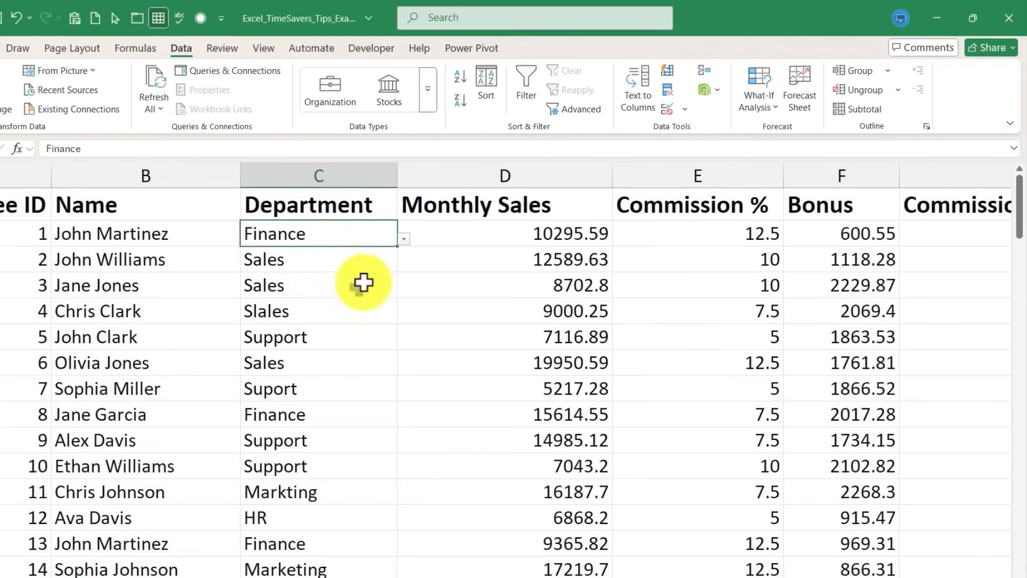
{"action": "mouse_move", "coordinate": [379, 254]}
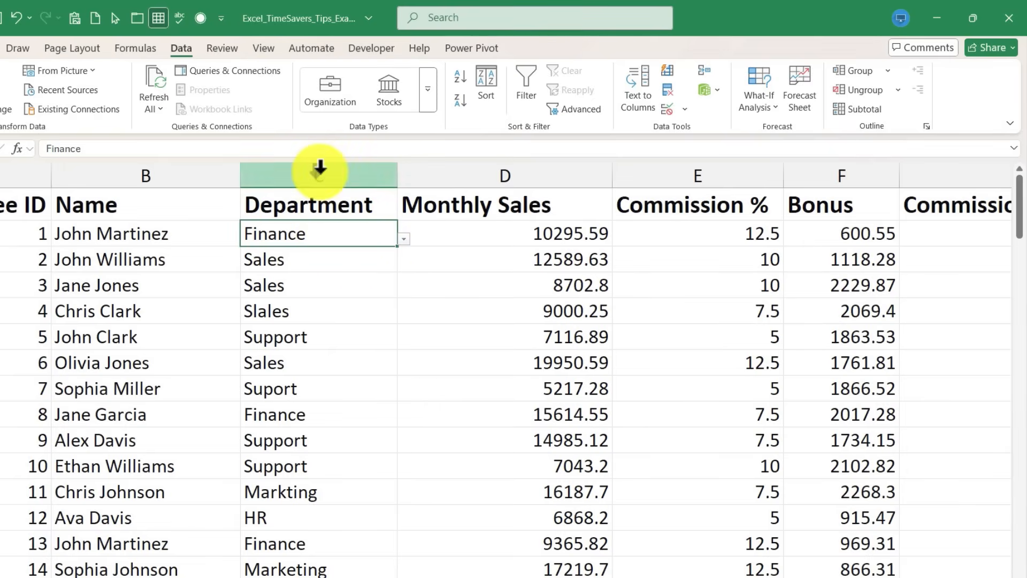
{"action": "left_click", "coordinate": [319, 259]}
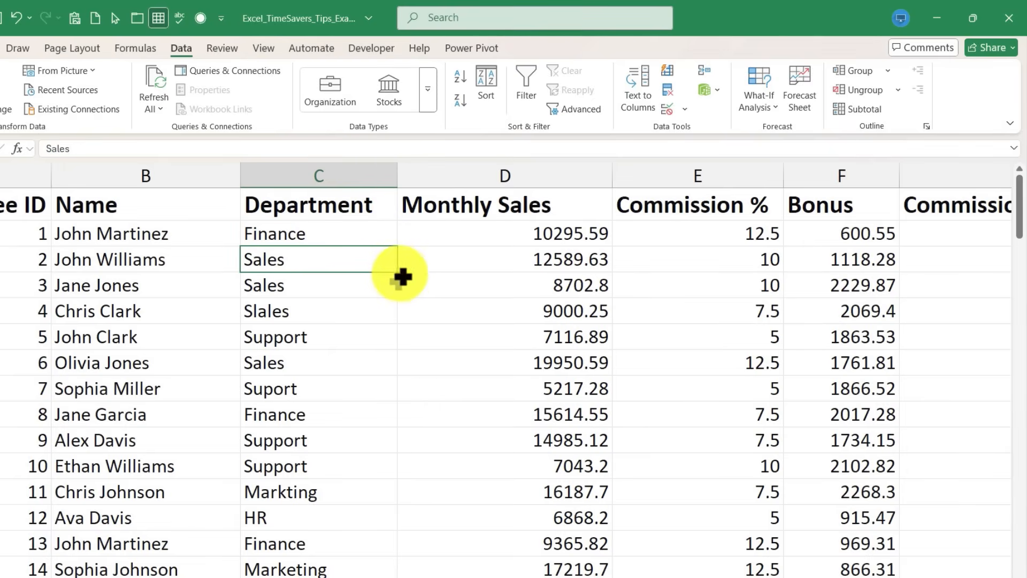
{"action": "left_click", "coordinate": [319, 285]}
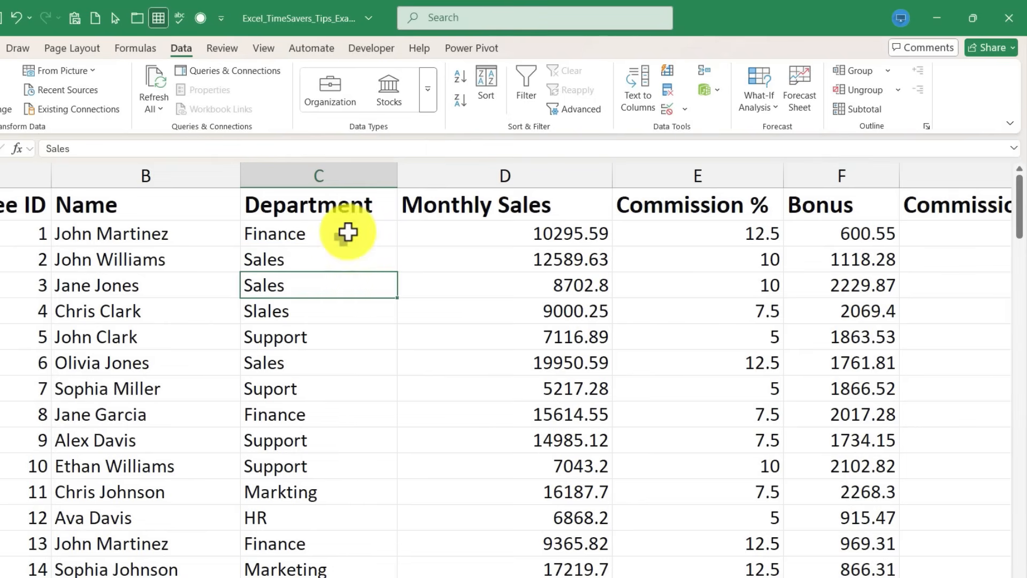
Fill the drop-down down the Department column and choose Finance for the second employee.
{"action": "left_click", "coordinate": [319, 233]}
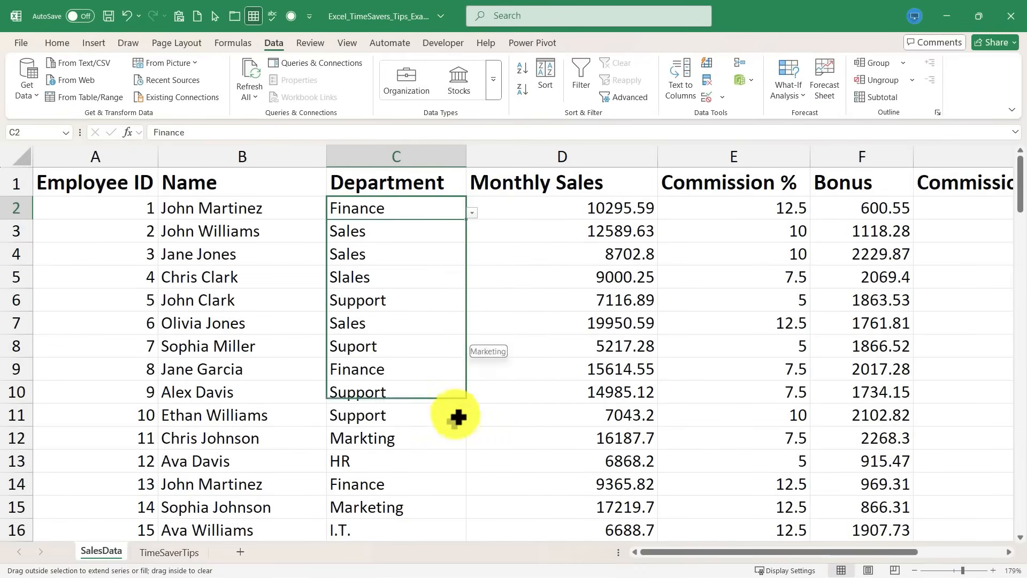
{"action": "scroll", "scroll_direction": "down", "scroll_amount": 3}
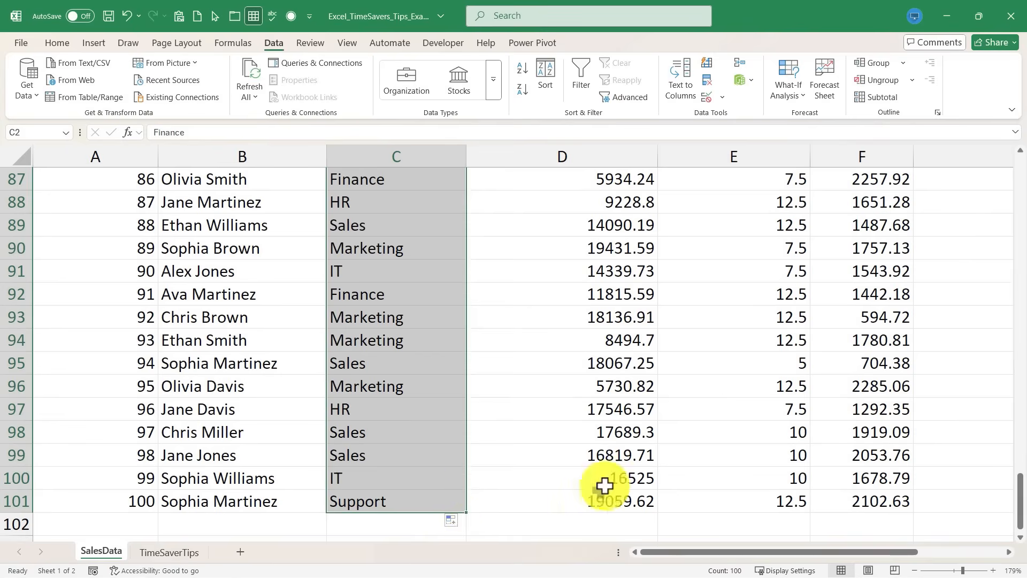
{"action": "scroll", "scroll_direction": "up", "scroll_amount": 3}
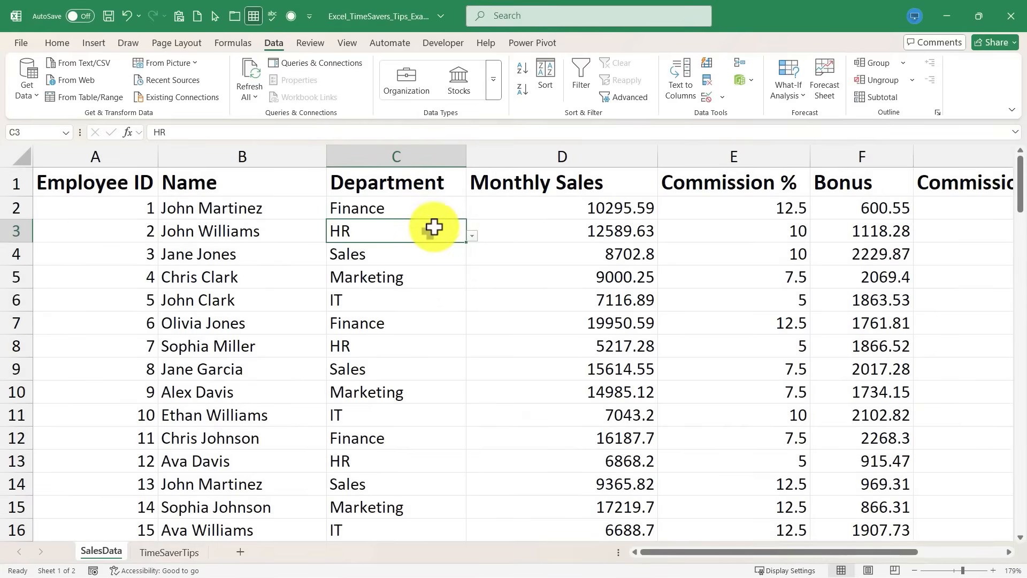
{"action": "left_click", "coordinate": [396, 276]}
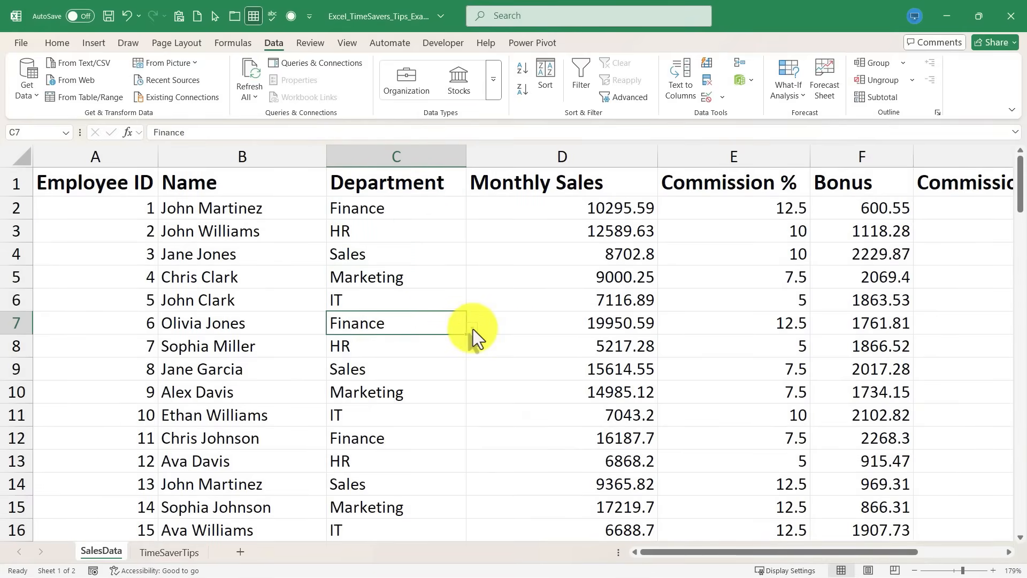
{"action": "left_click", "coordinate": [396, 208]}
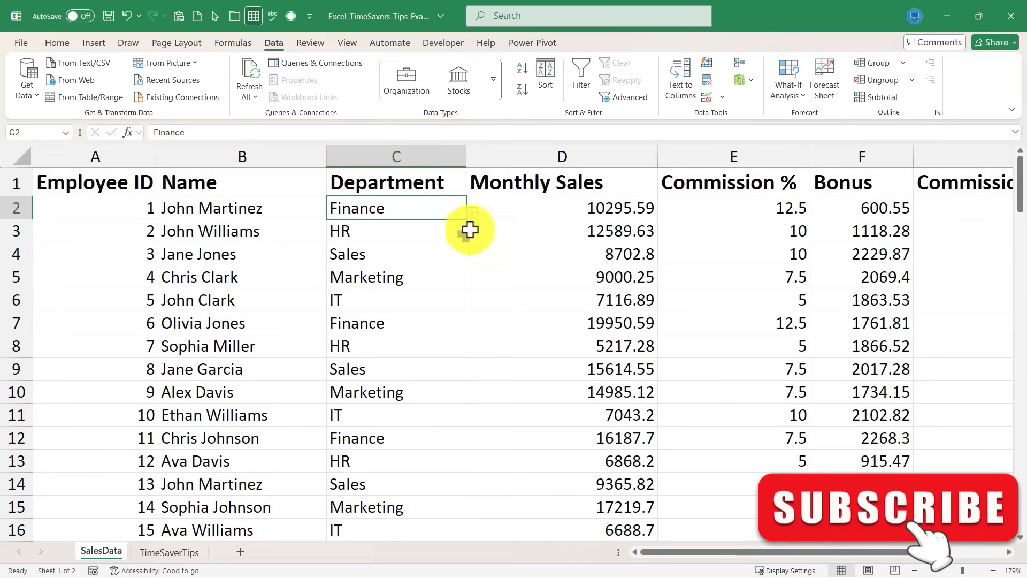
{"action": "left_click", "coordinate": [396, 231]}
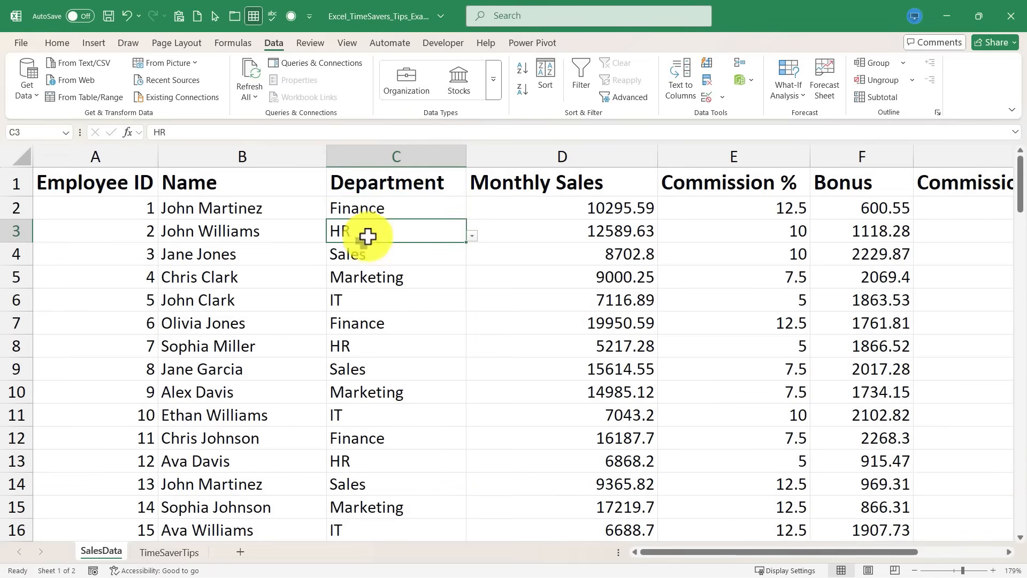
{"action": "mouse_move", "coordinate": [490, 350]}
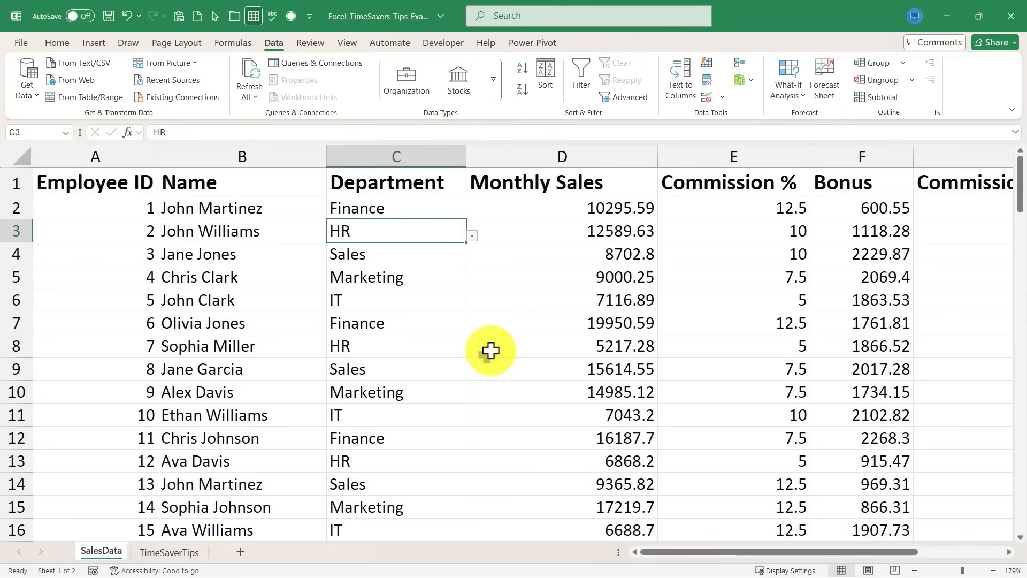
{"action": "left_click", "coordinate": [396, 208]}
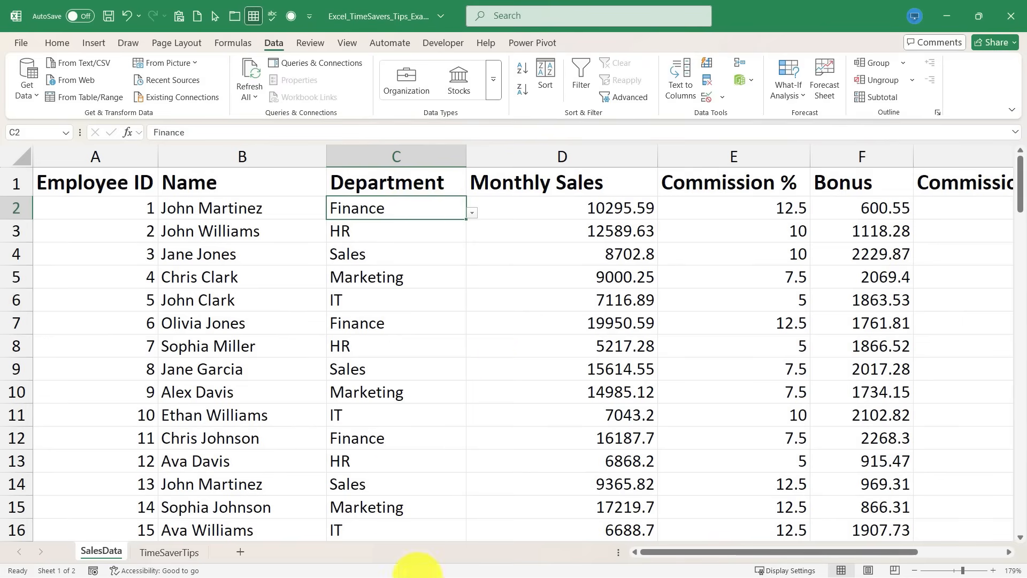
{"action": "left_click", "coordinate": [471, 235]}
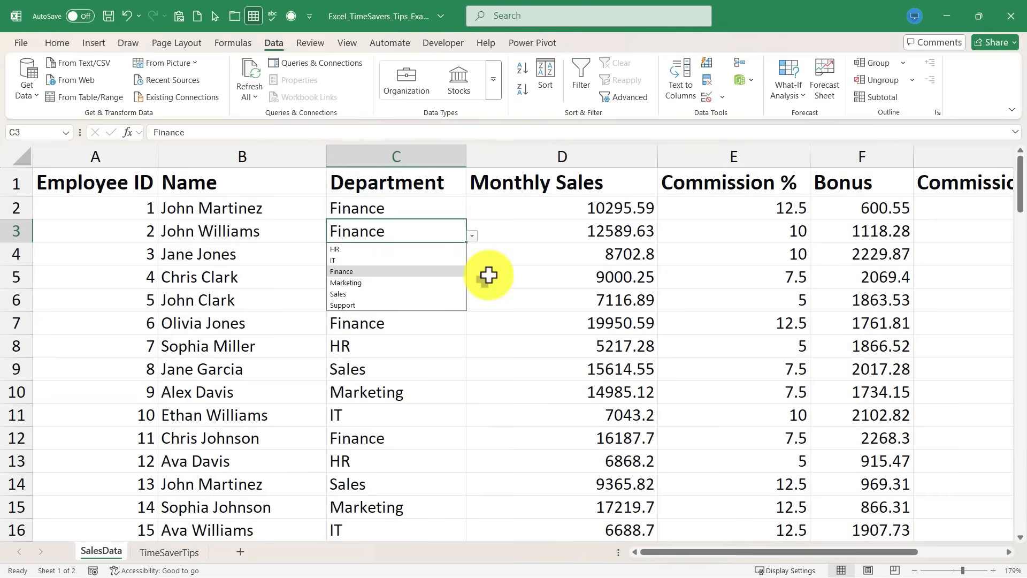
{"action": "mouse_move", "coordinate": [399, 262]}
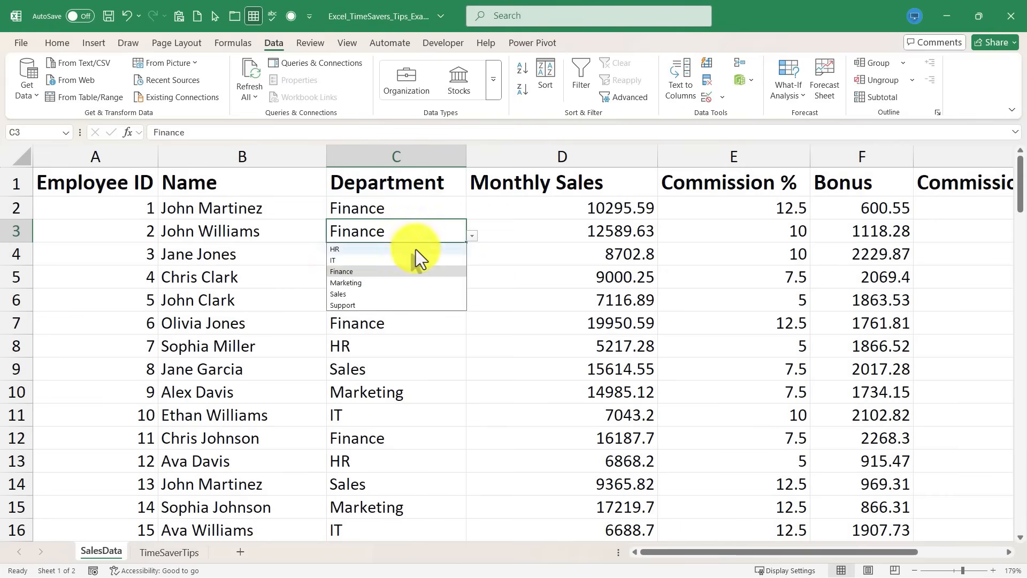
{"action": "mouse_move", "coordinate": [399, 262]}
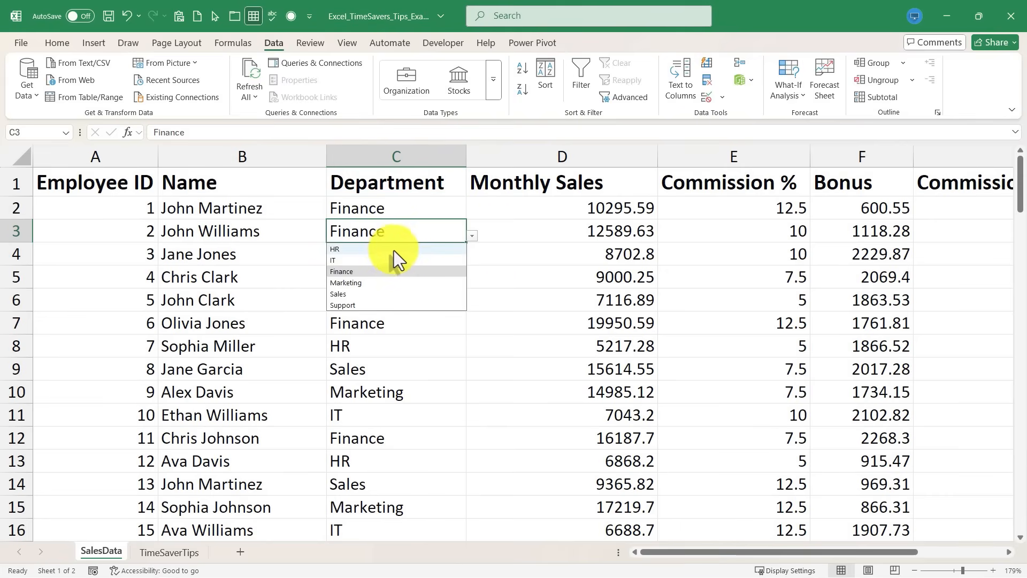
{"action": "mouse_move", "coordinate": [726, 98]}
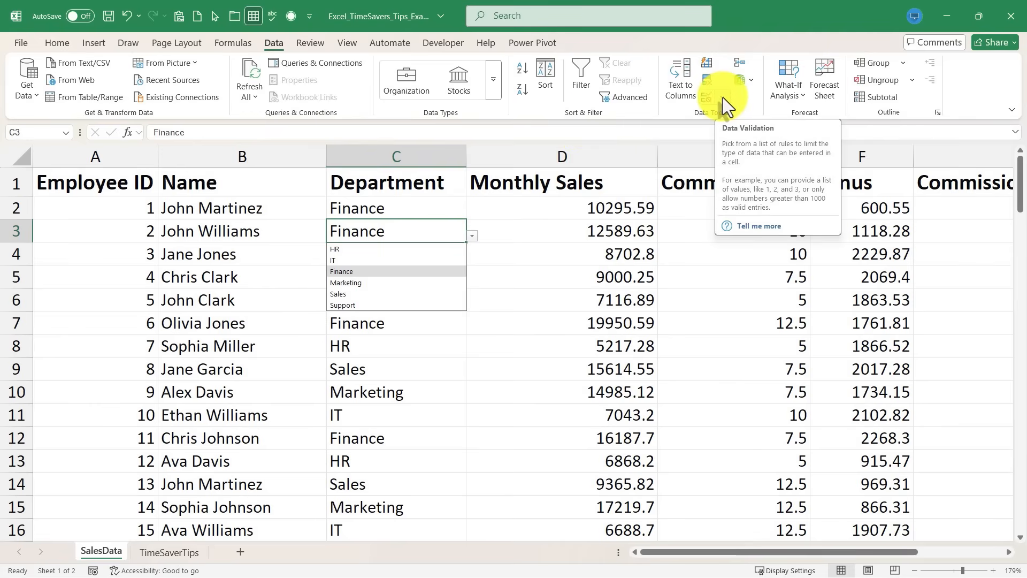
Reopen the validation rule and prepend IT,HR to the allowed departments list.
{"action": "left_click", "coordinate": [723, 99]}
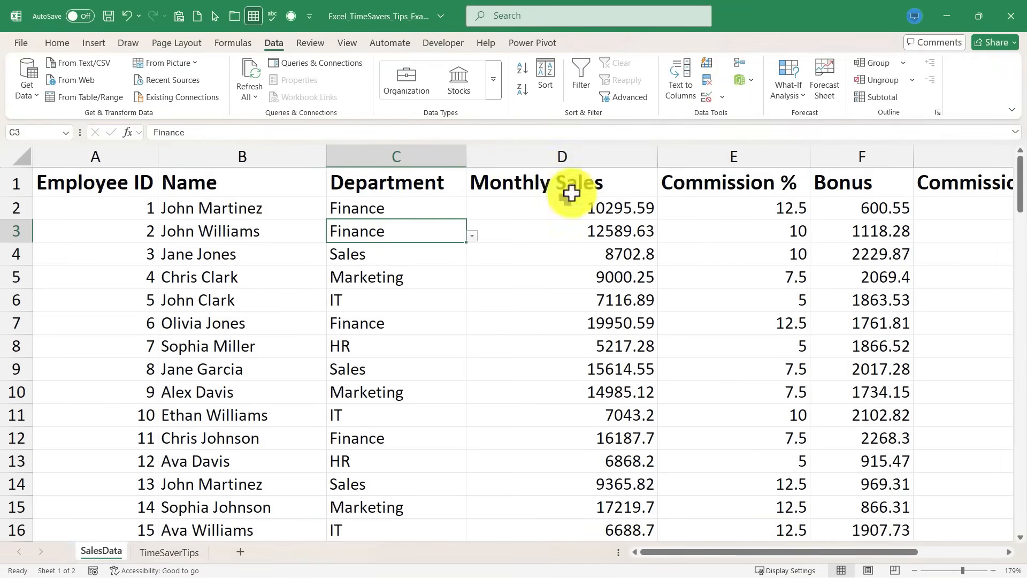
{"action": "mouse_move", "coordinate": [706, 80]}
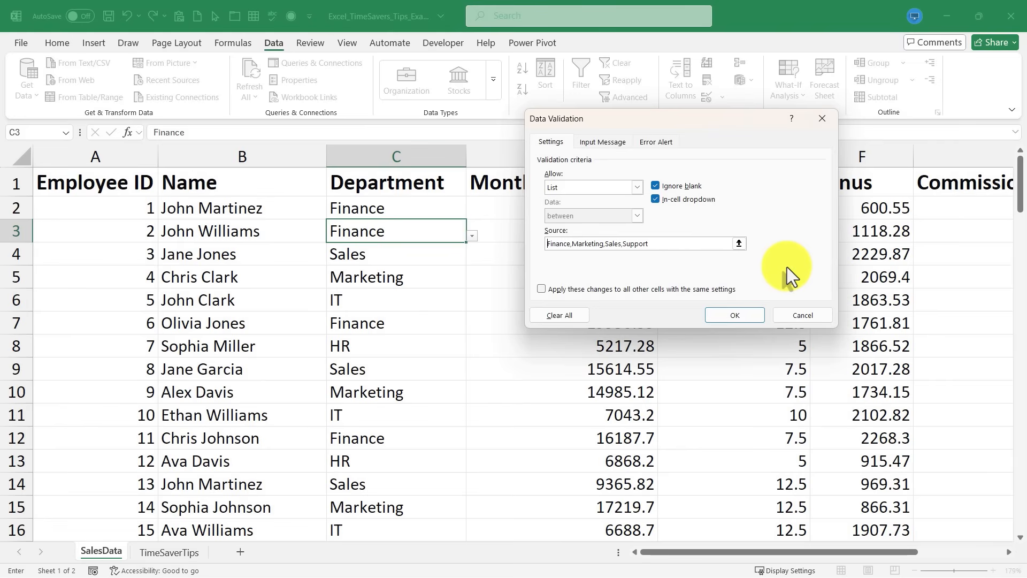
{"action": "type", "text": "IT,HR"}
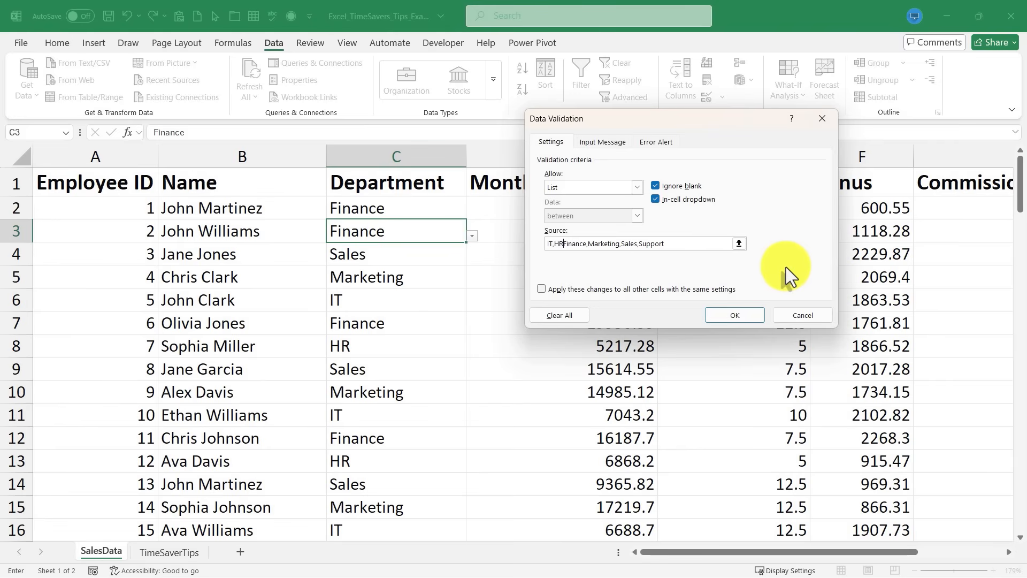
{"action": "left_click", "coordinate": [734, 314]}
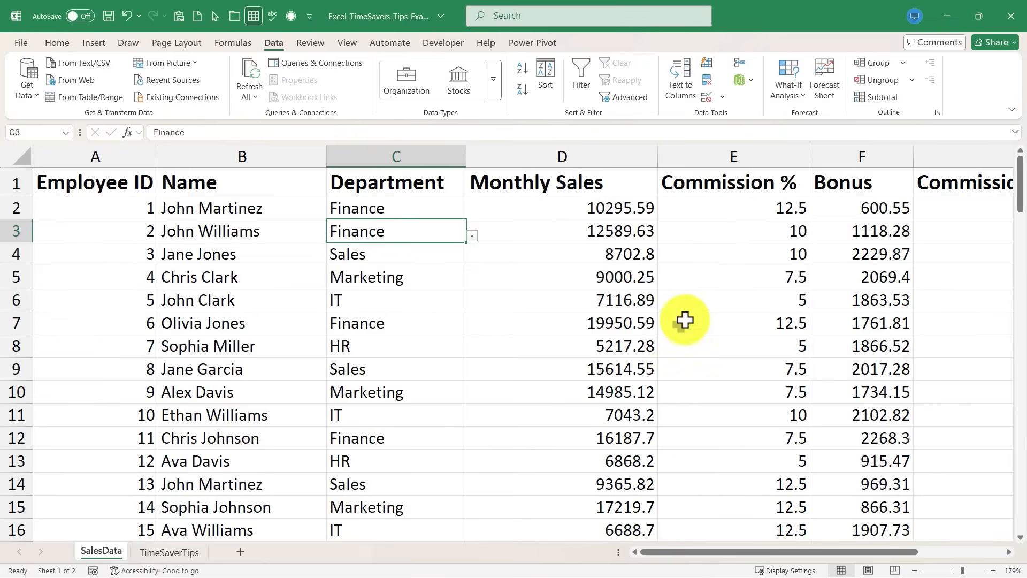
{"action": "left_click", "coordinate": [471, 235]}
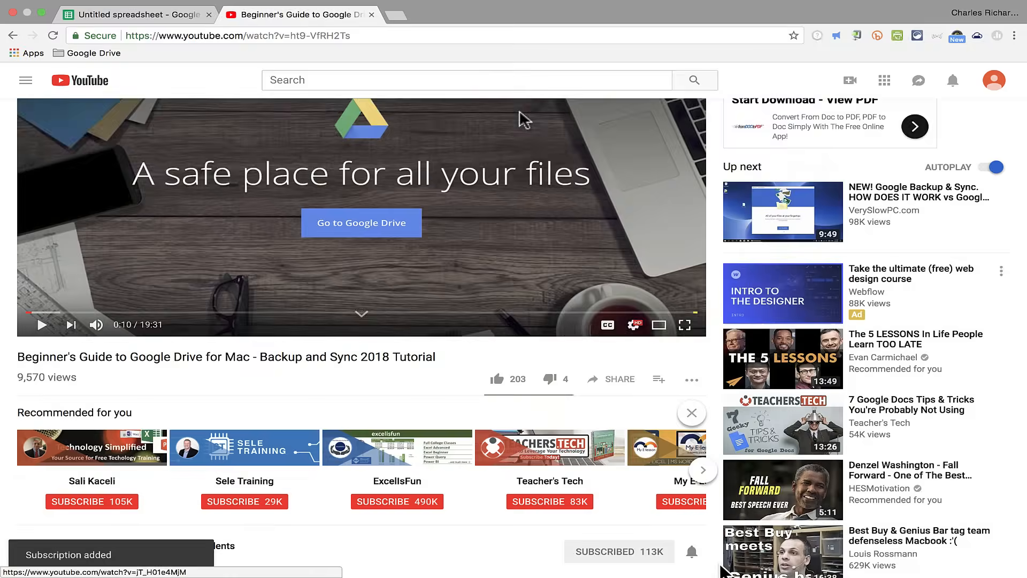
Scroll down the YouTube tutorial video page.
{"action": "scroll", "scroll_direction": "down", "scroll_amount": 3}
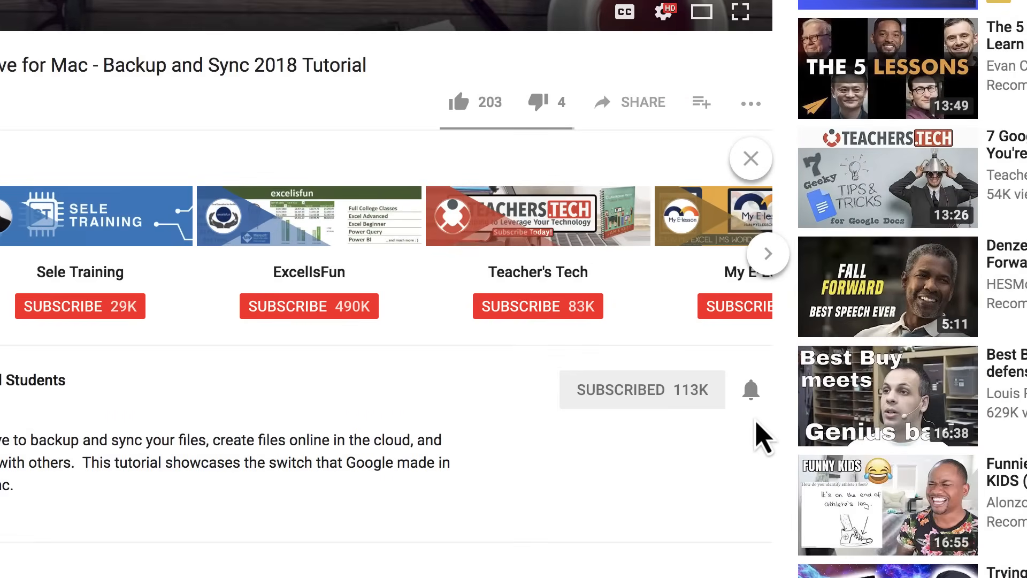